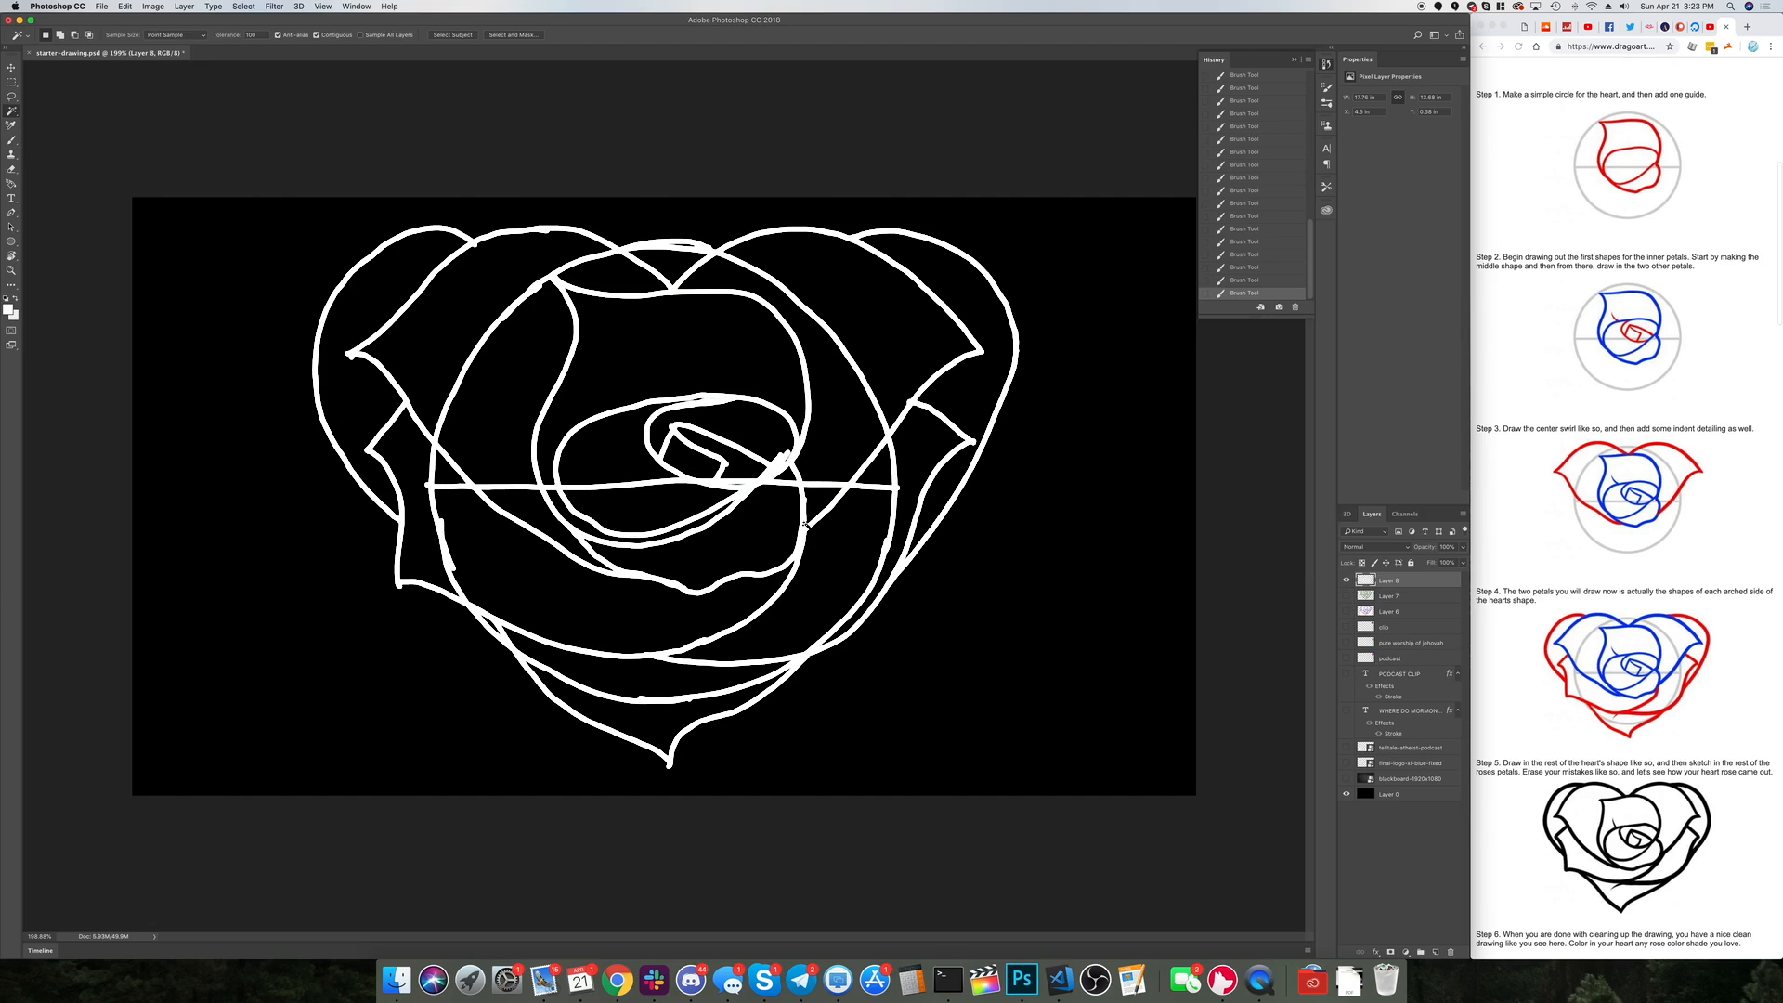
# Set the foreground colour to green in the Color Picker
pyautogui.click(6, 308)
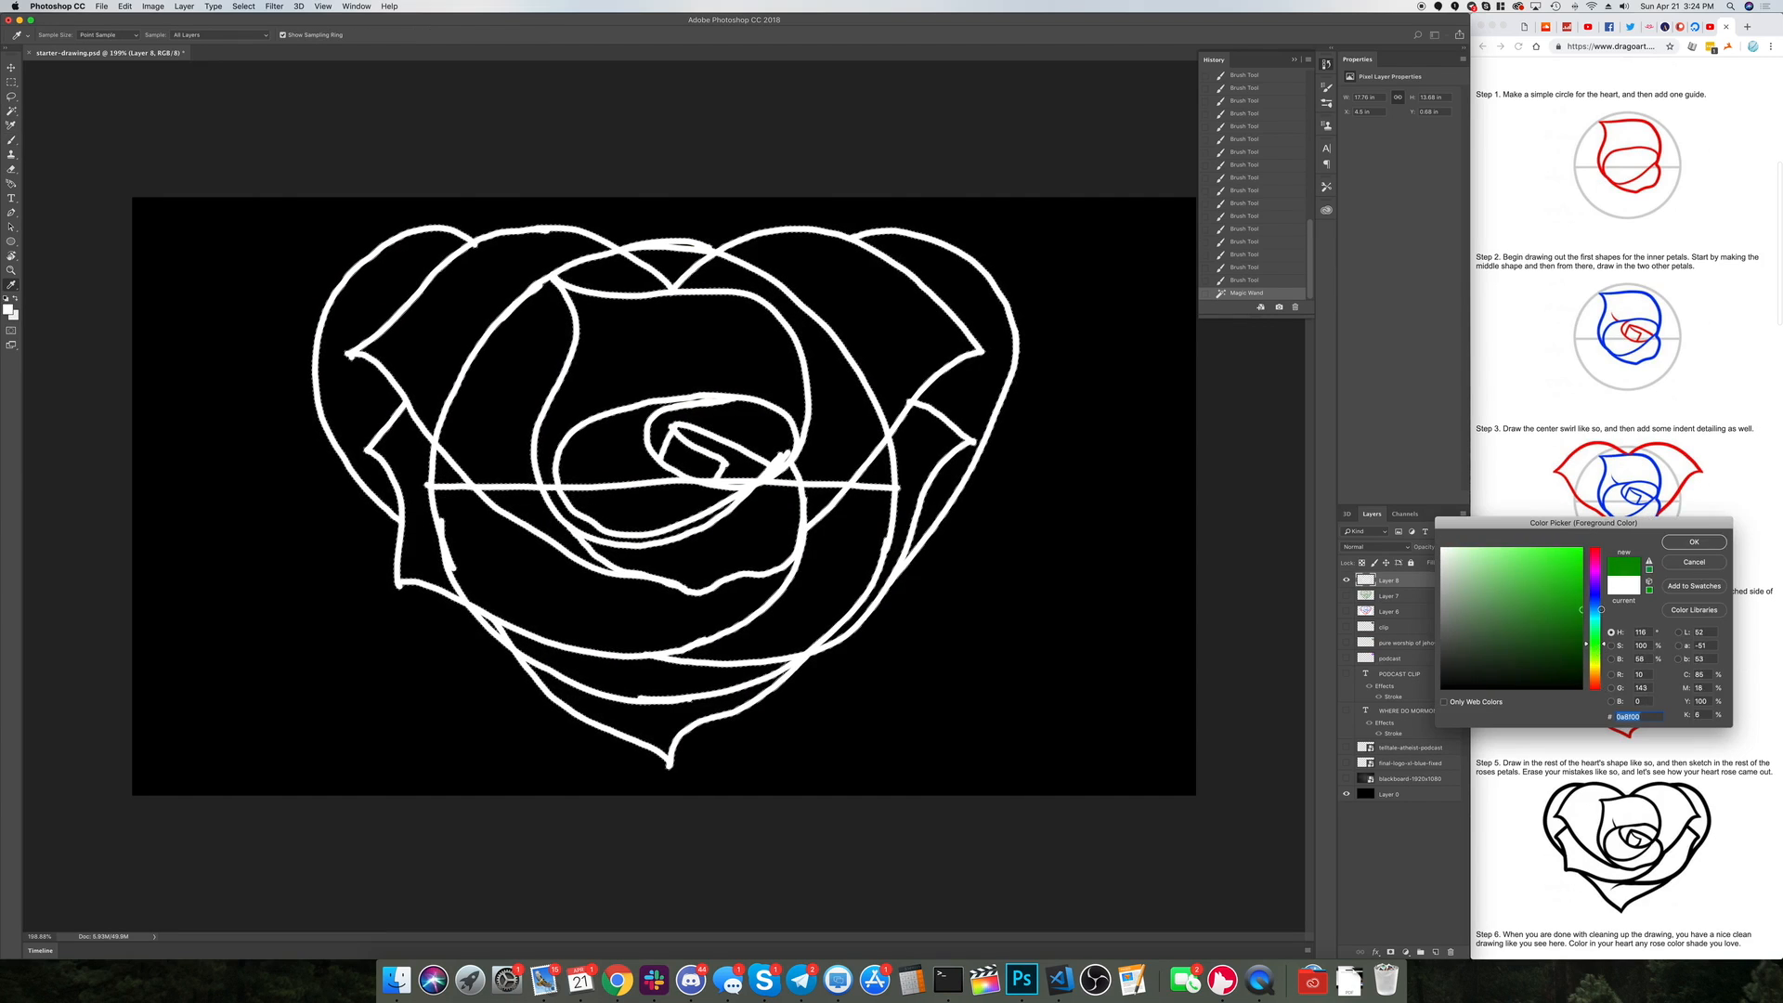
pyautogui.click(1692, 542)
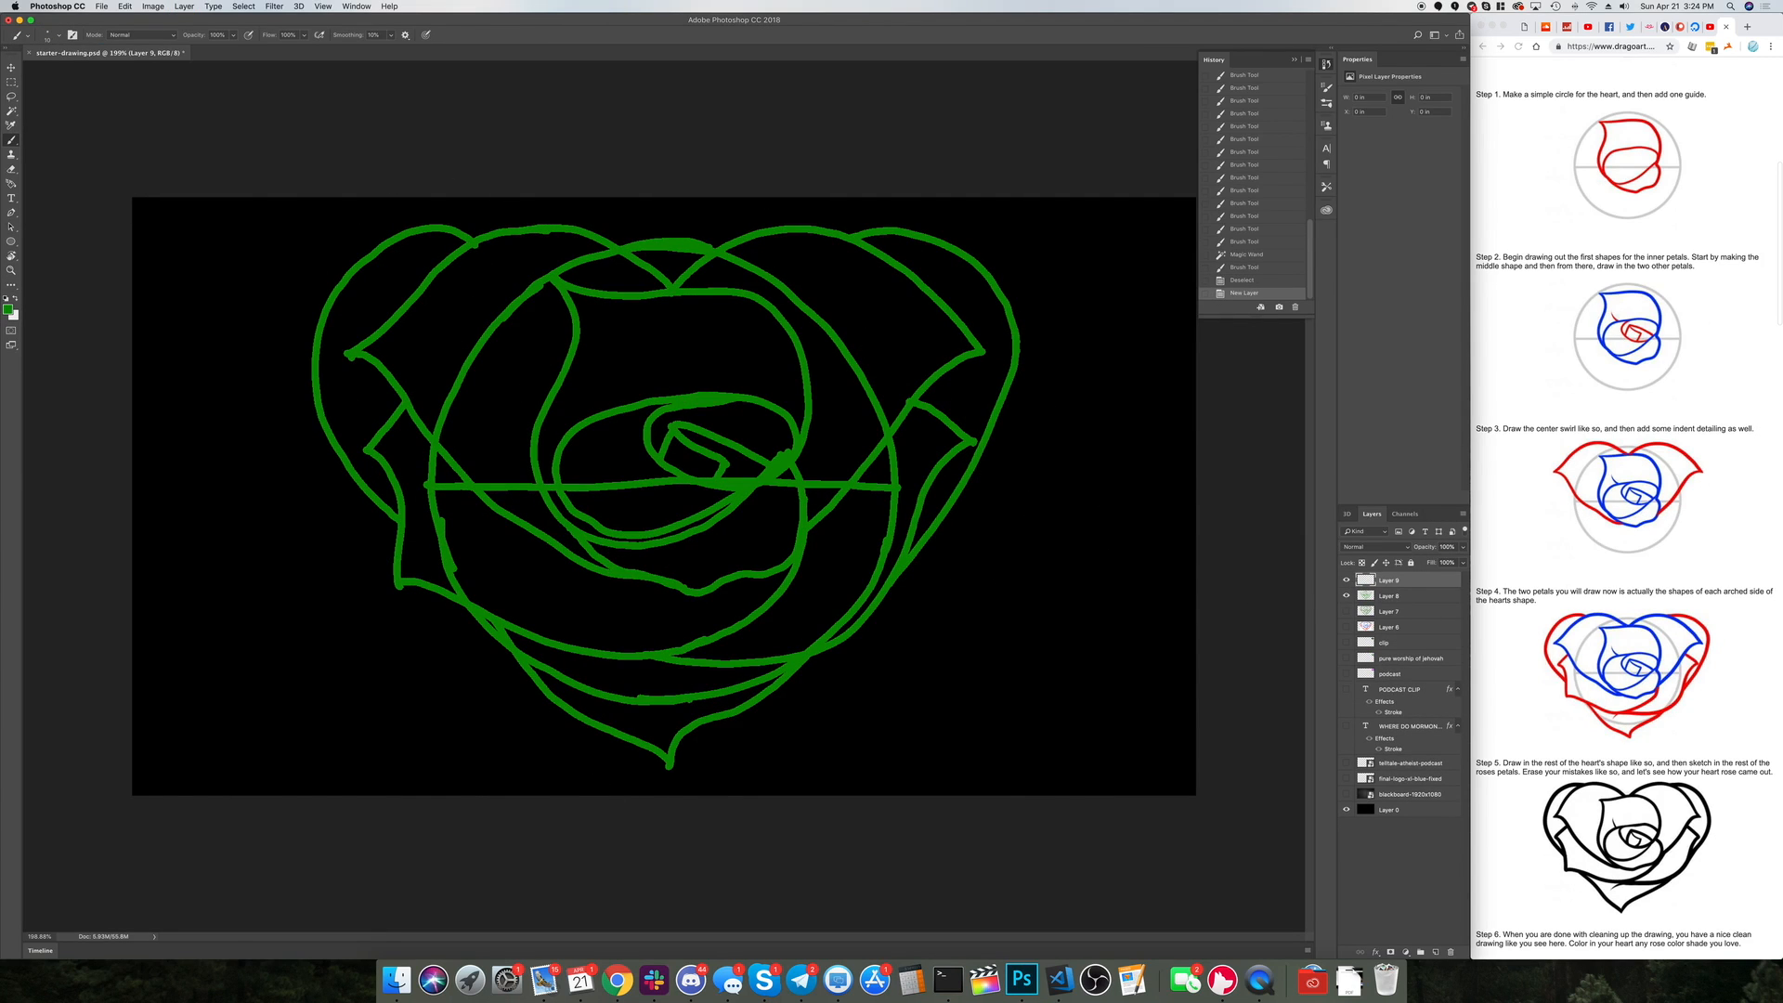
pyautogui.click(1388, 594)
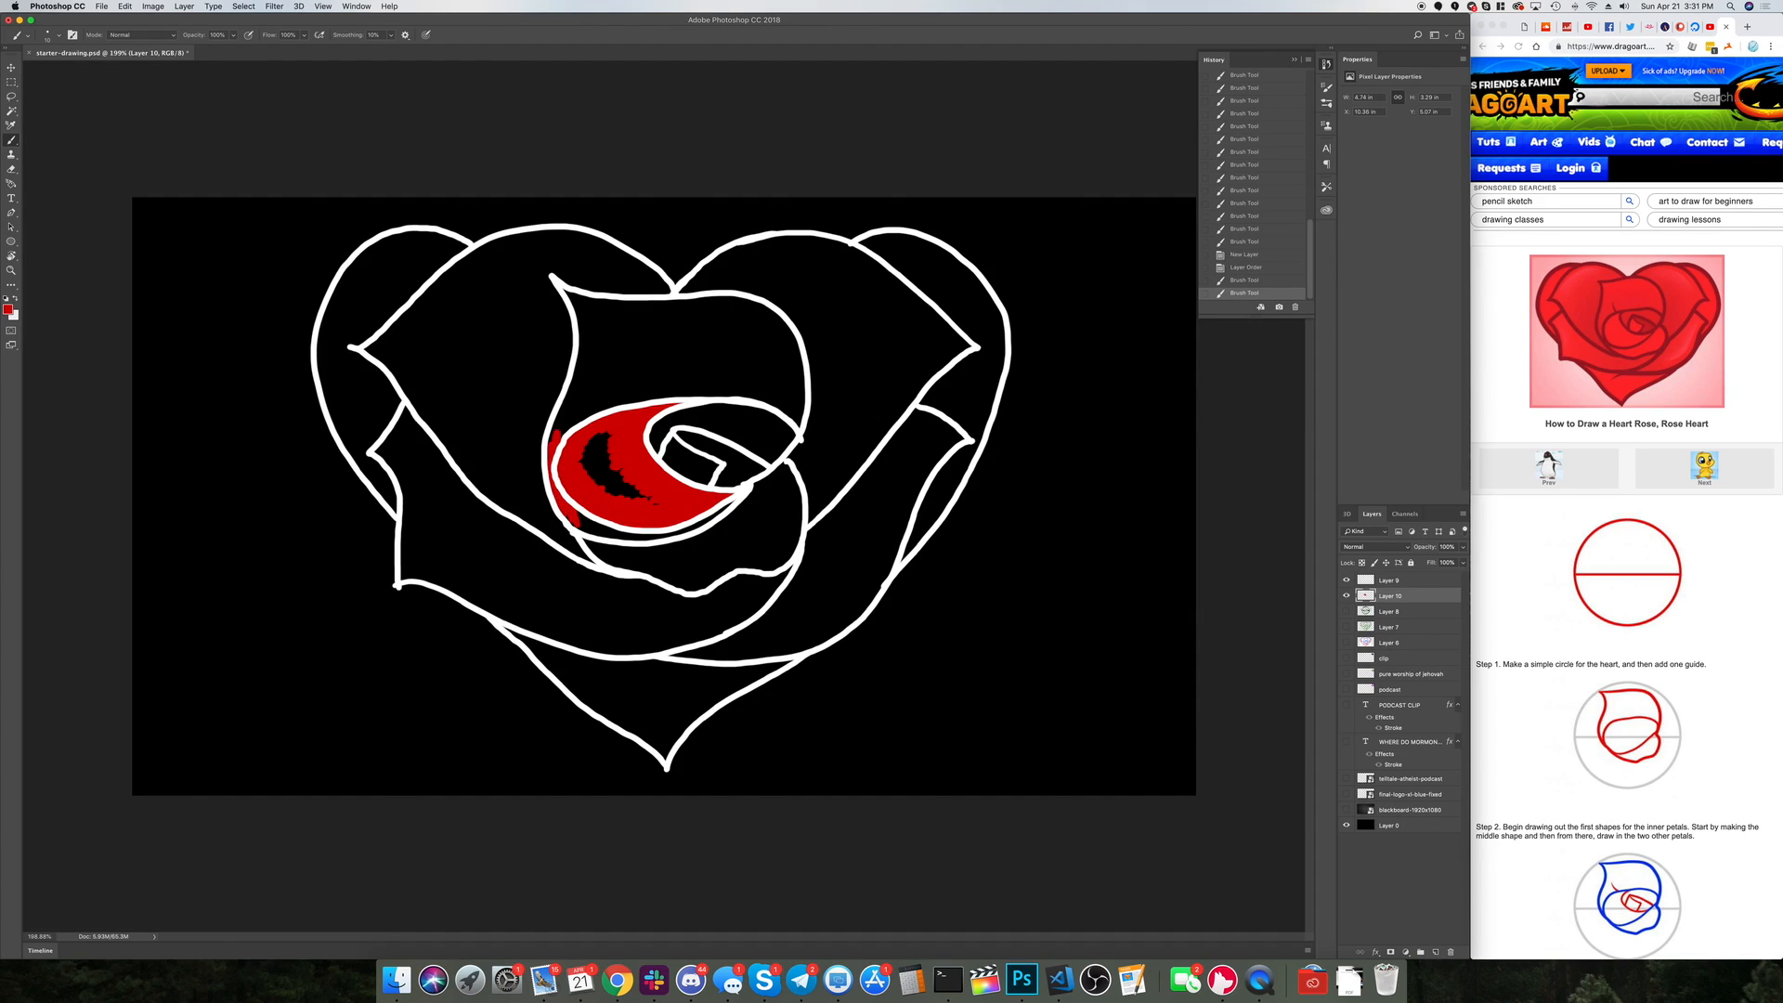
# Change the foreground painting colour to dark red in the Color Picker
pyautogui.click(6, 308)
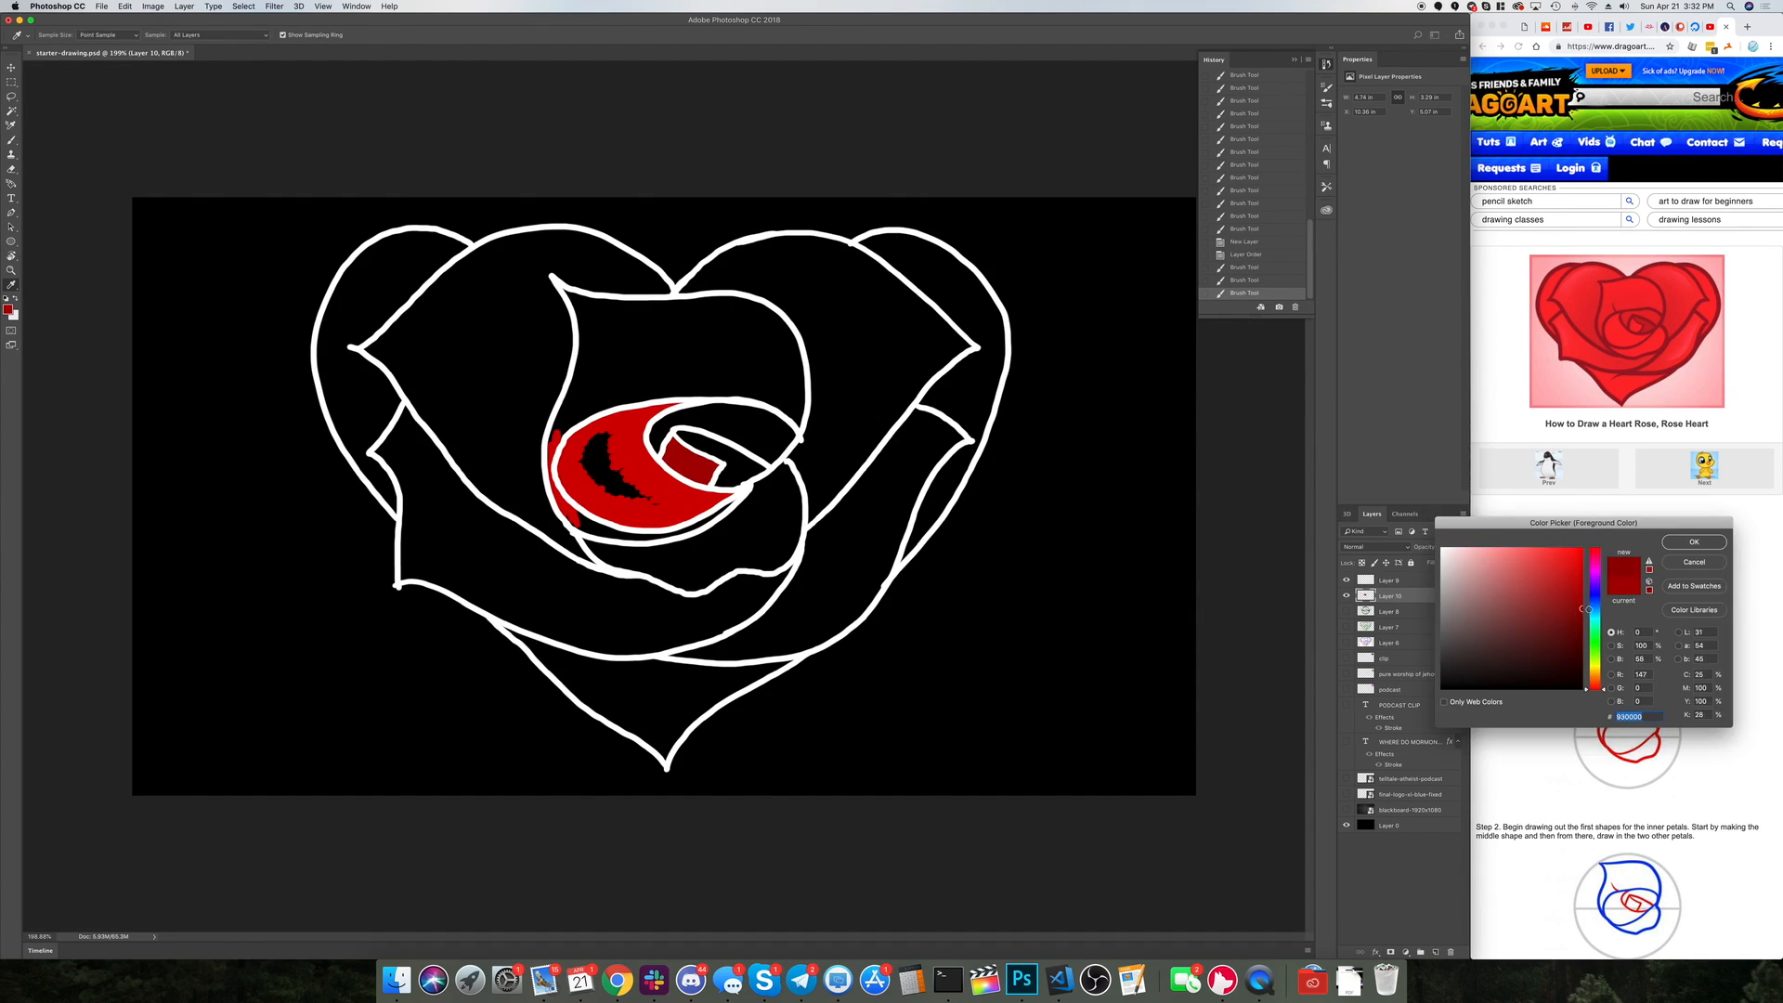
pyautogui.click(1692, 541)
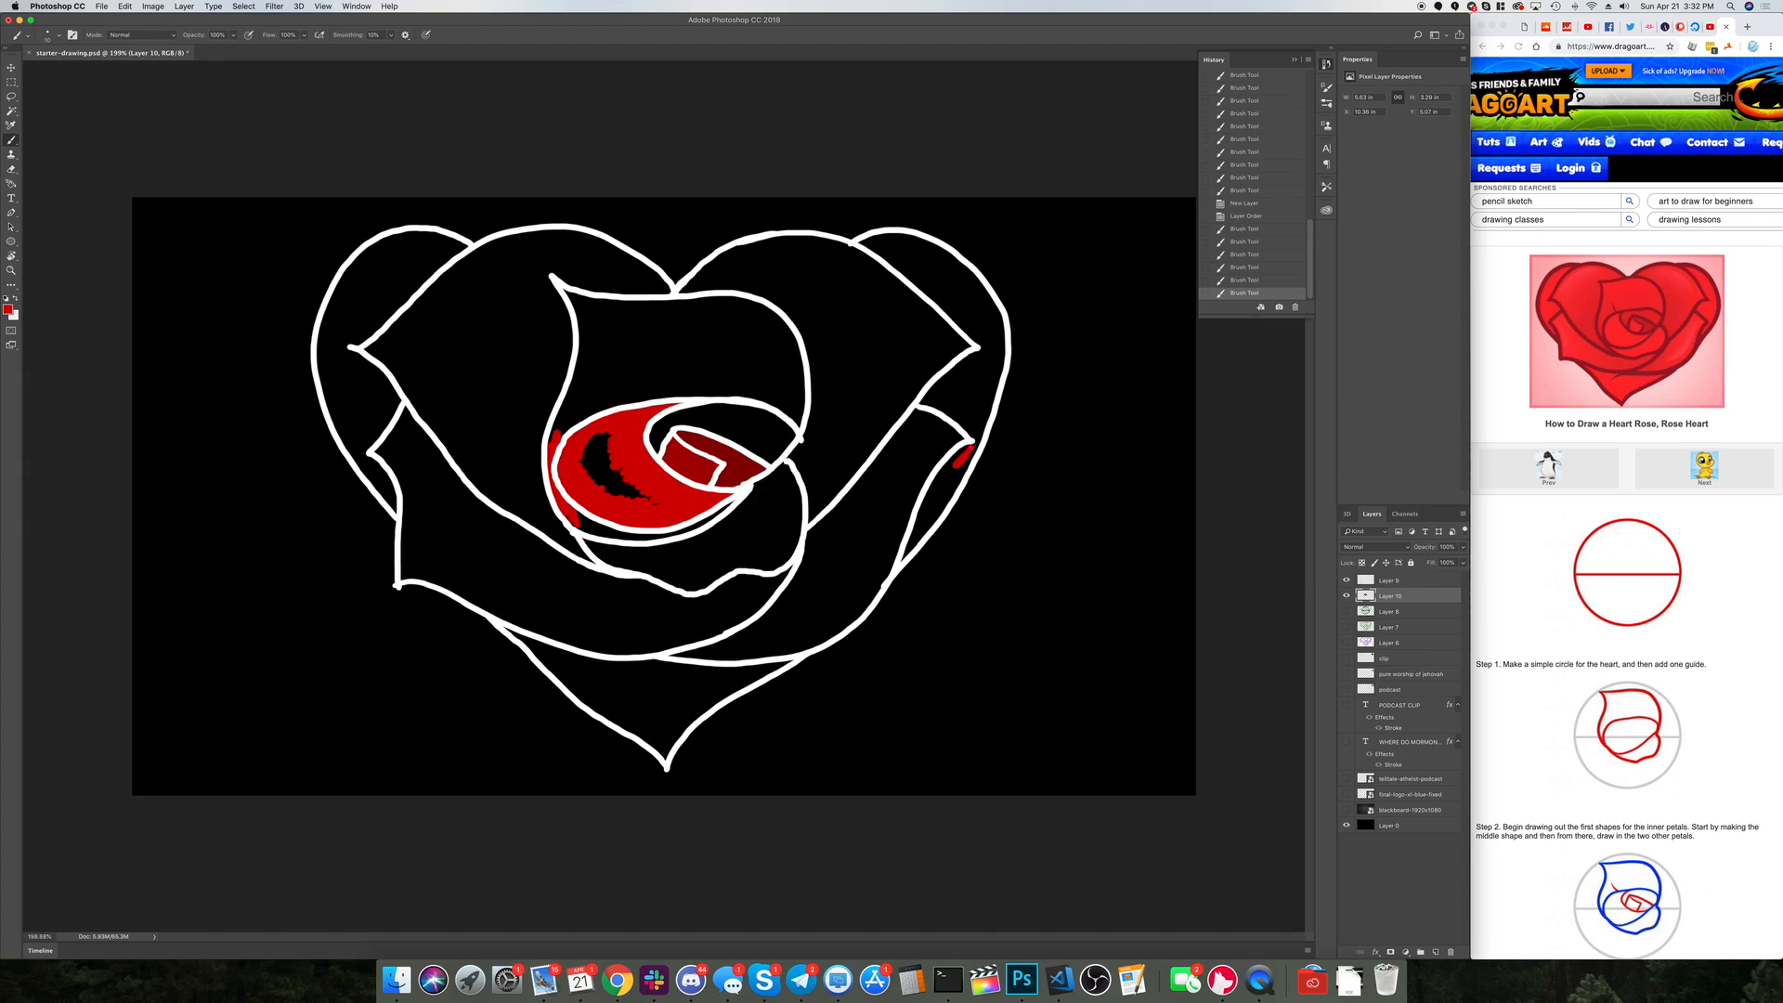